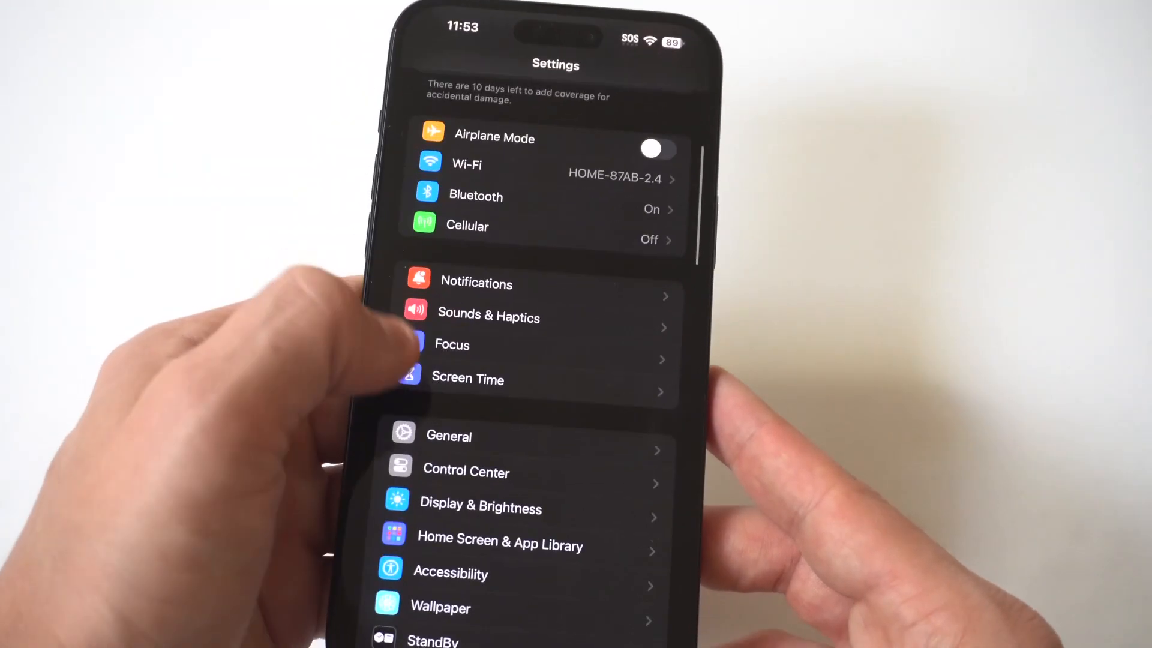
Step: Go to Screen Time's App Limits page listing the existing Odyssey 1-minute daily limit
click(466, 378)
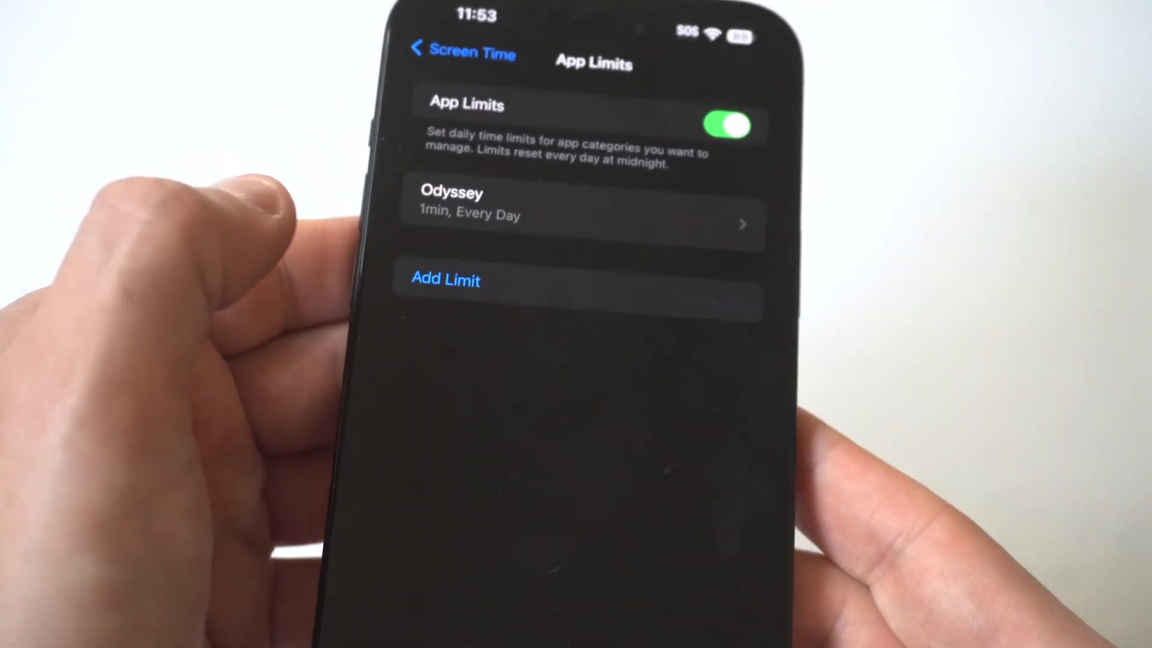
Step: Add a new limit and choose TikTok from the Social category as the restricted app
click(445, 279)
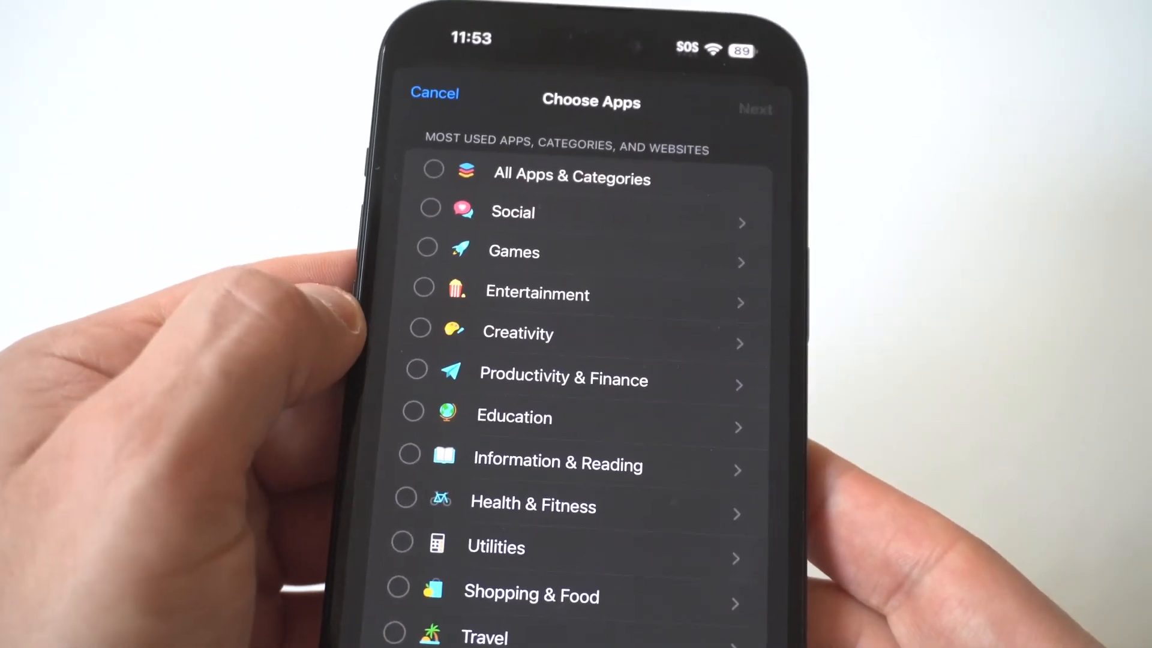
click(512, 211)
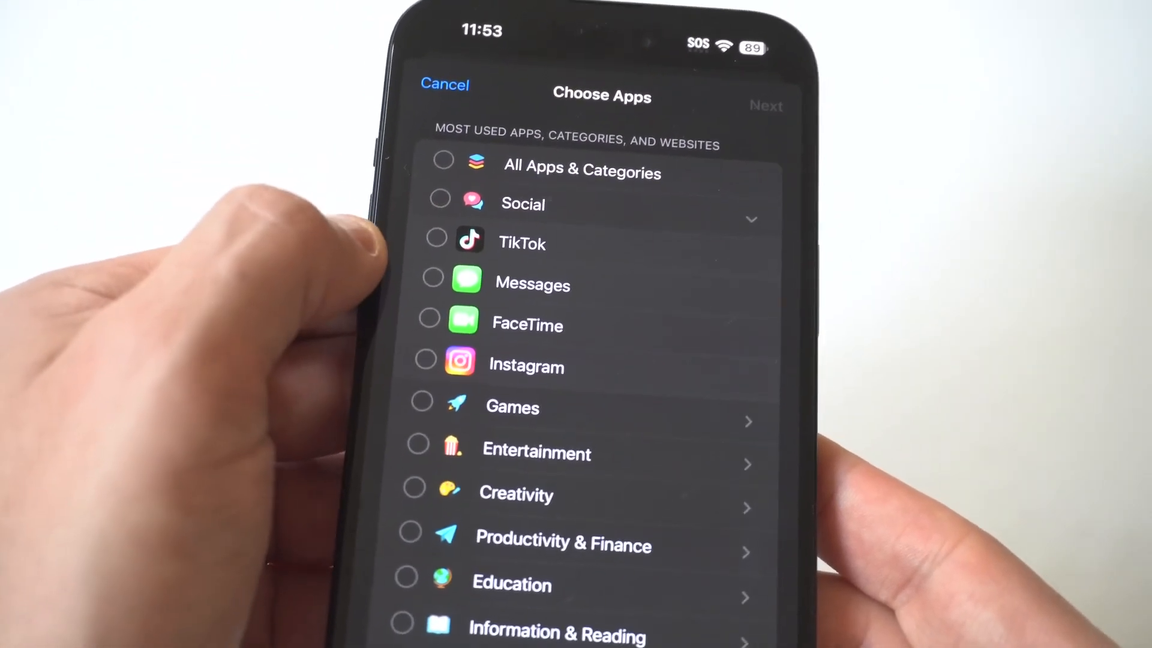
click(441, 240)
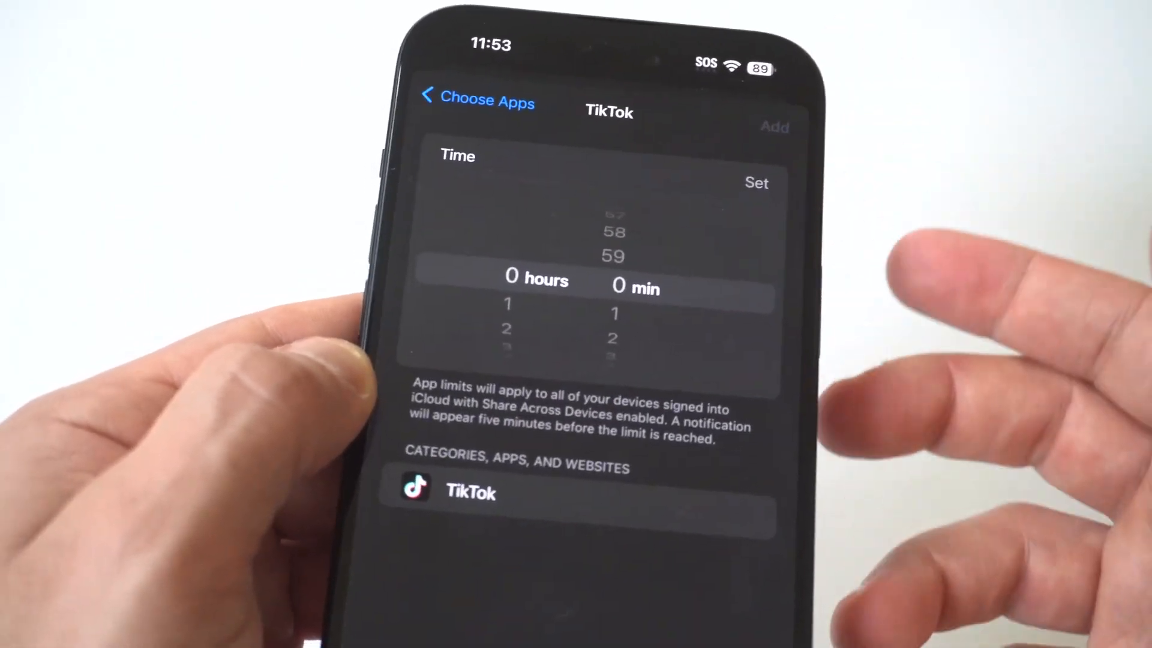
Step: Set TikTok's limit to 1 min and view the per-day schedule showing 1 min each day
scroll(down, 3)
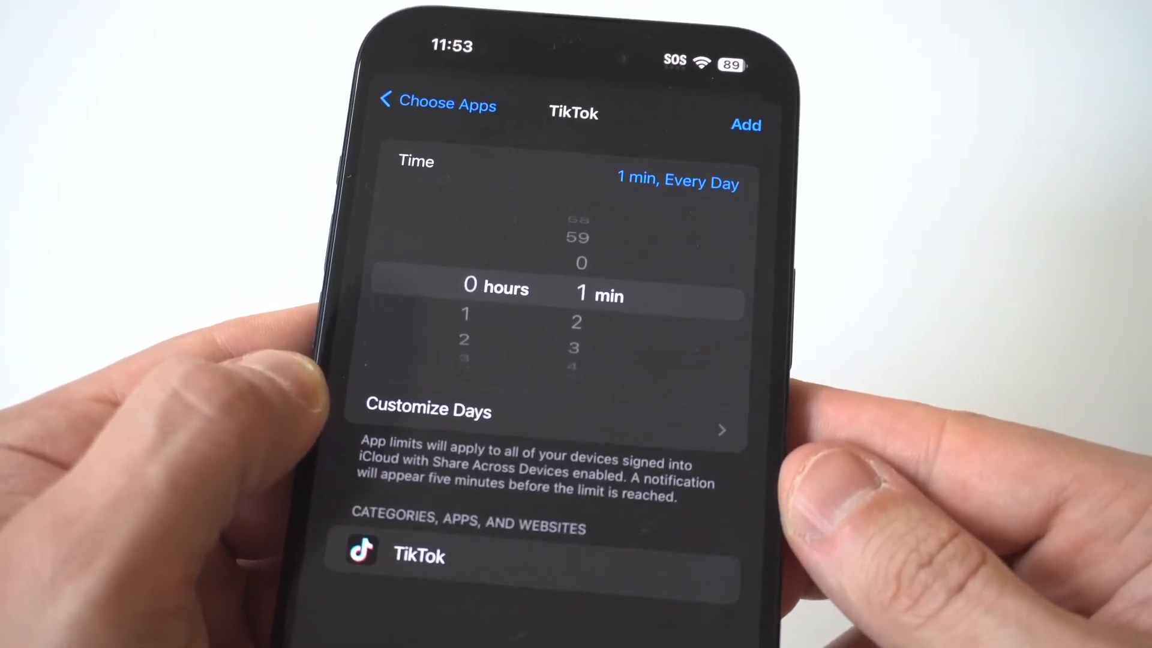
click(427, 410)
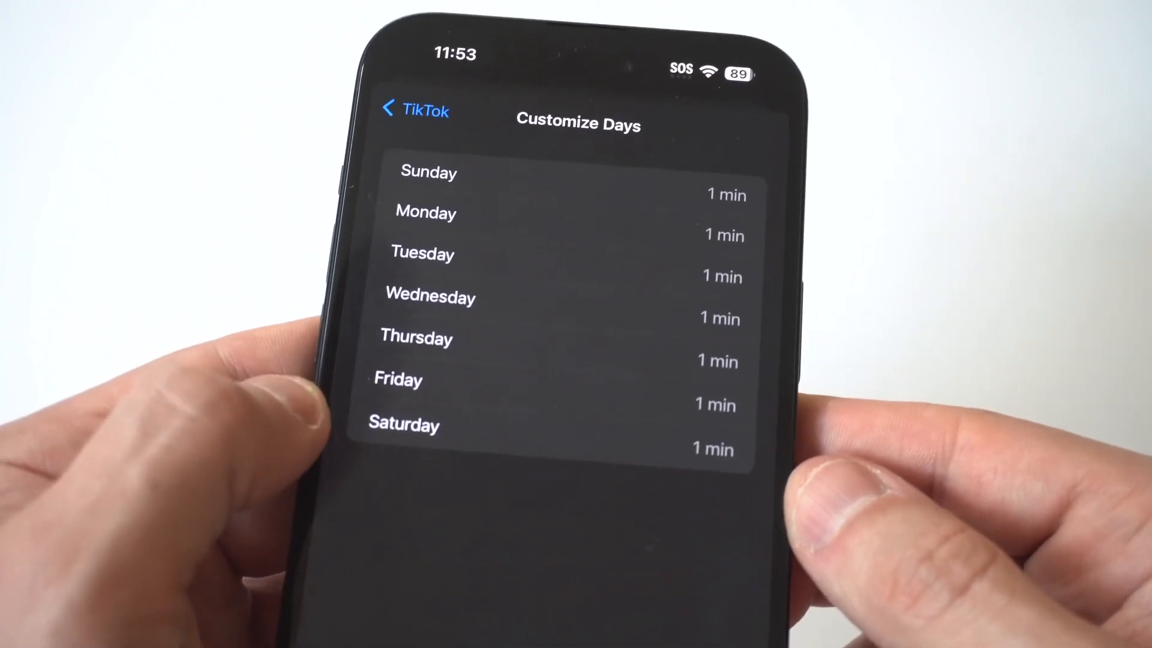